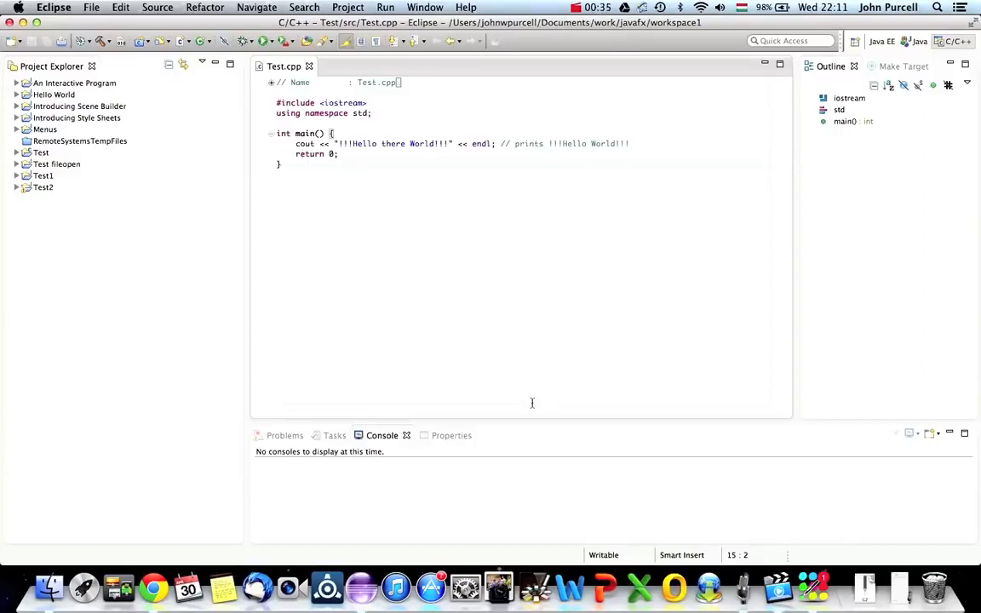
mouse_move(339, 312)
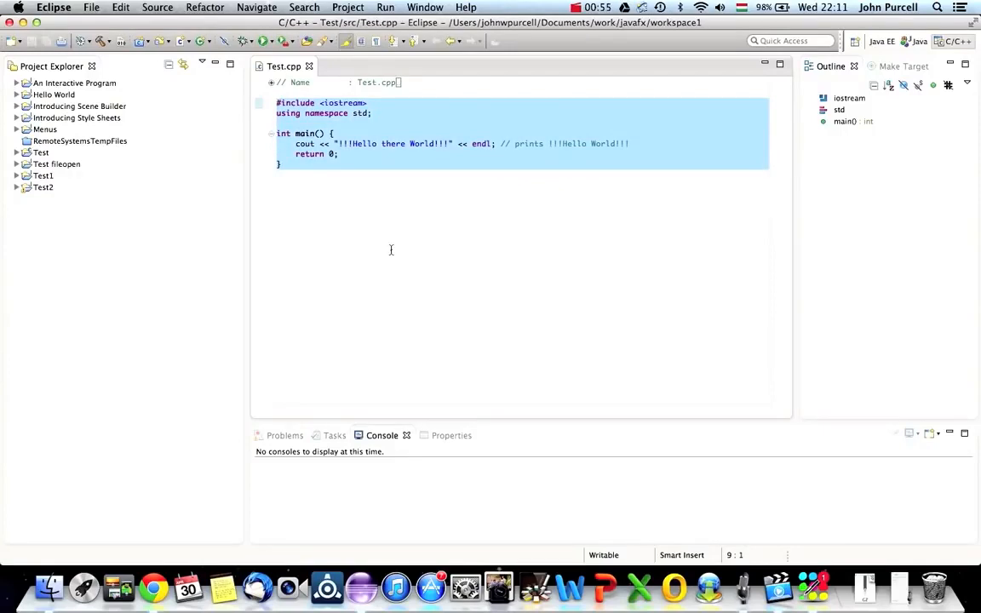
- Select all the code in the editor, then switch over to the web browser
click(327, 174)
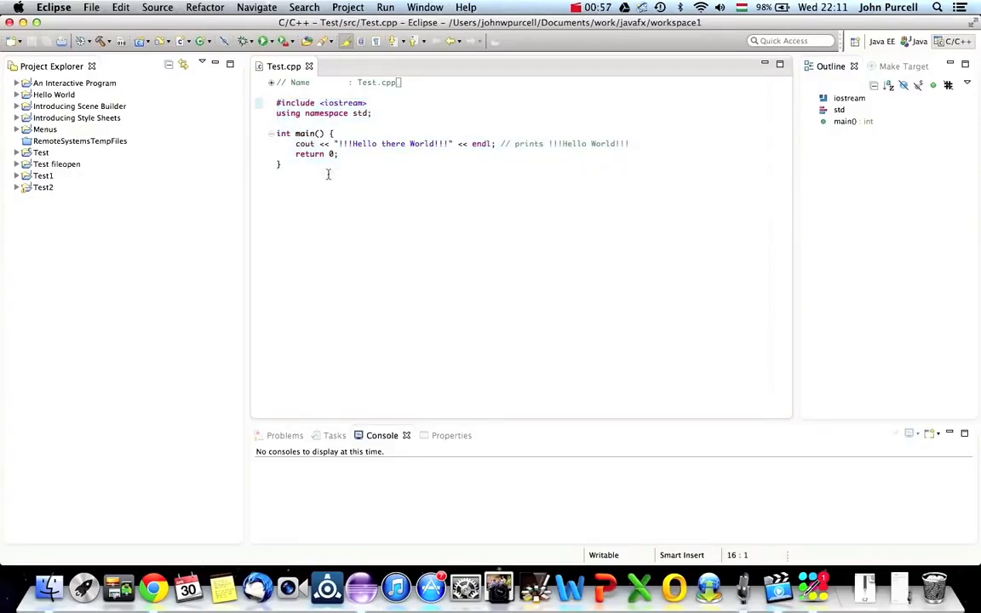
key(cmd+a)
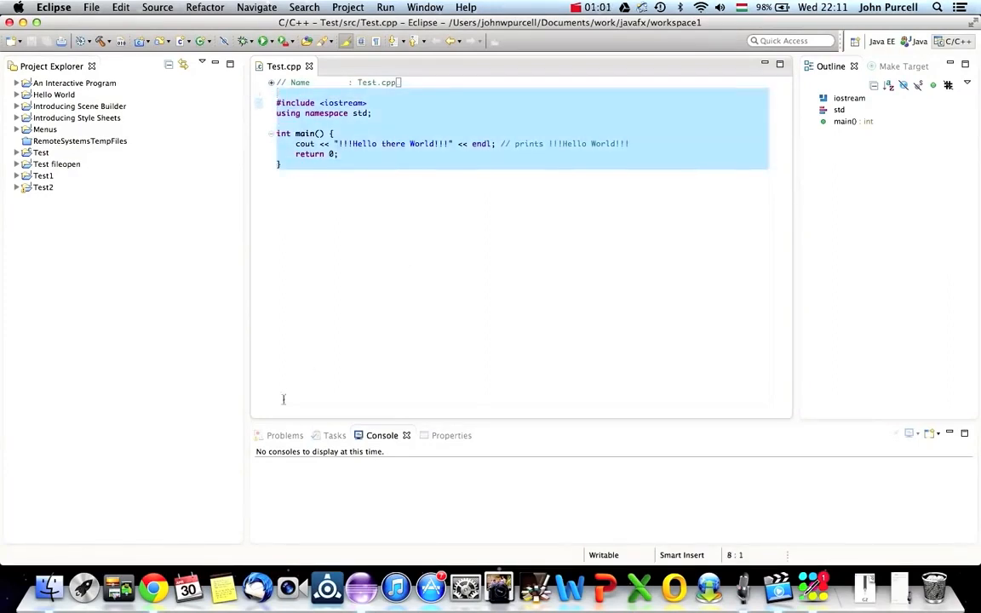
mouse_move(151, 585)
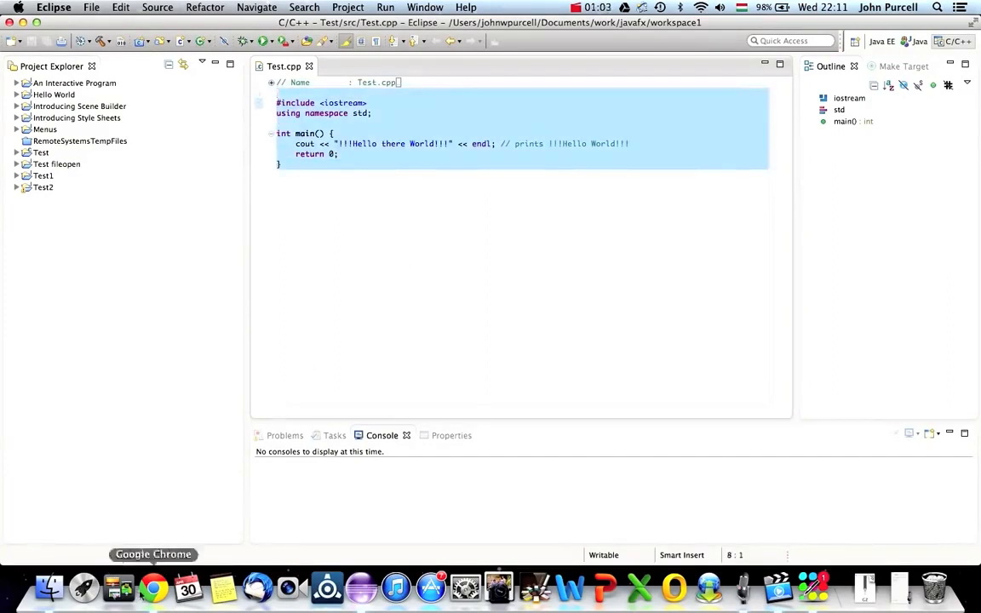
click(151, 586)
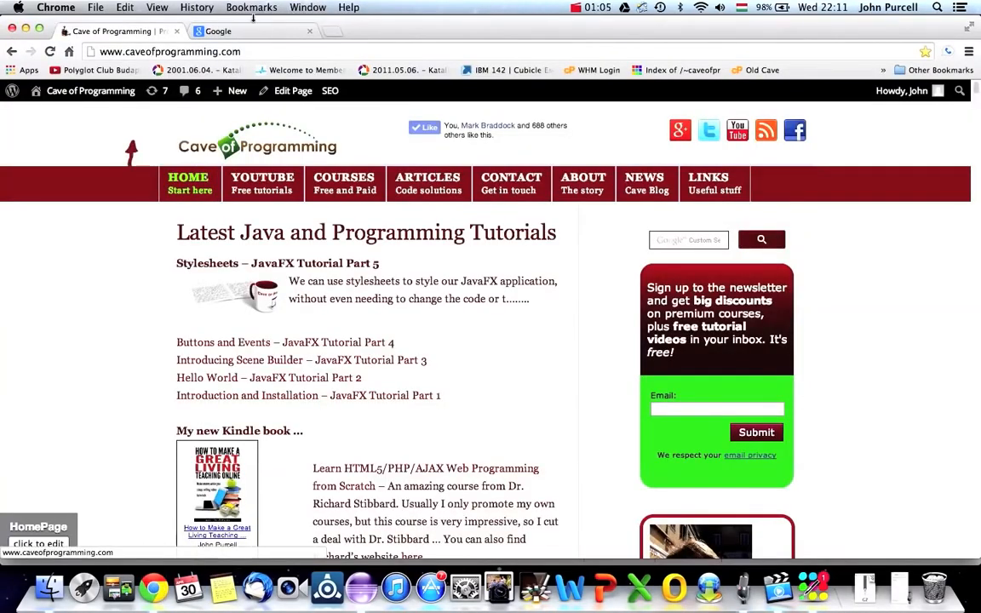
mouse_move(252, 31)
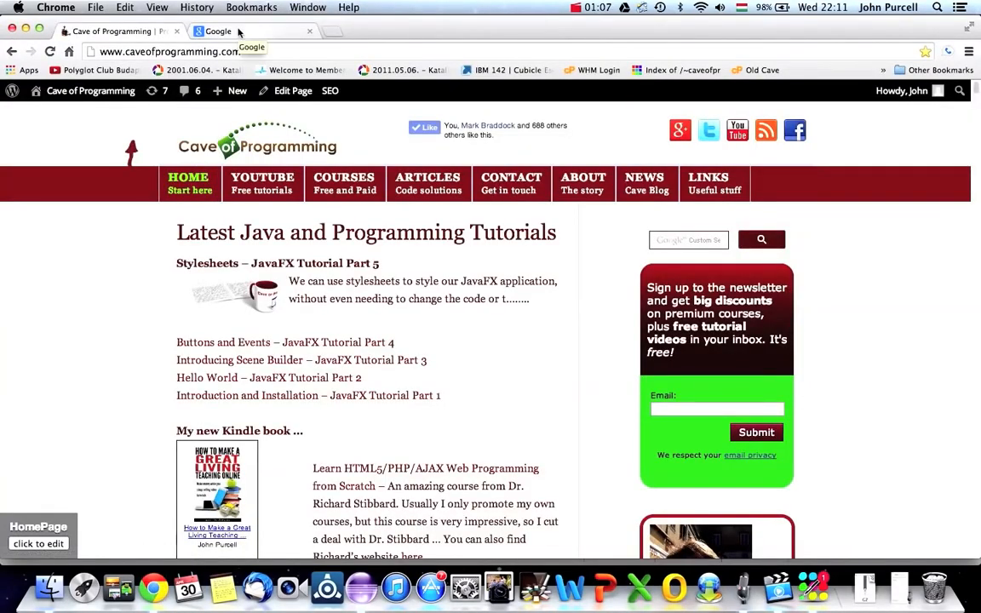
- Search Google for "visual c++ express" and select the query for replacement
click(218, 30)
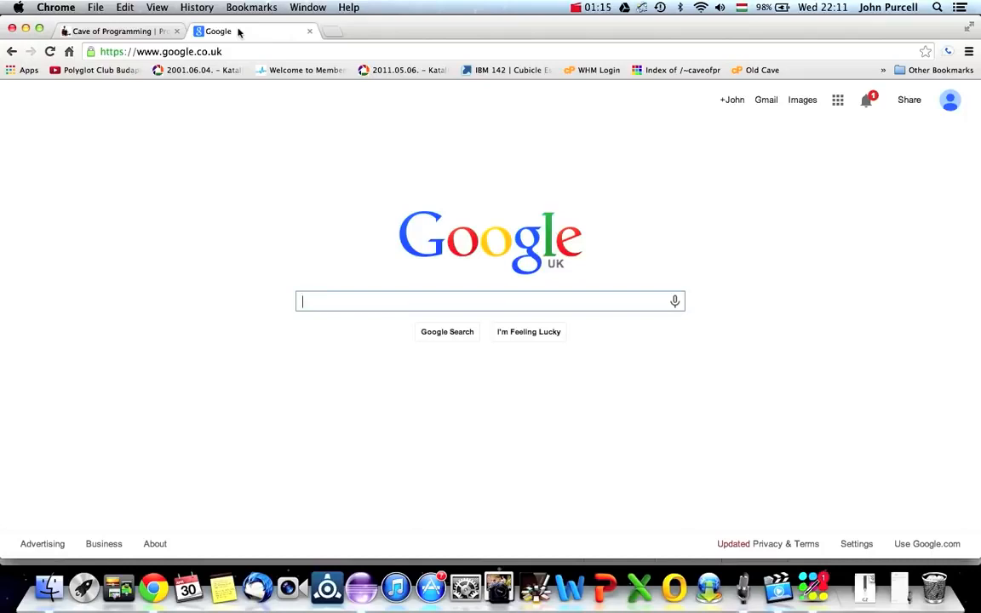
text(visual c++ express)
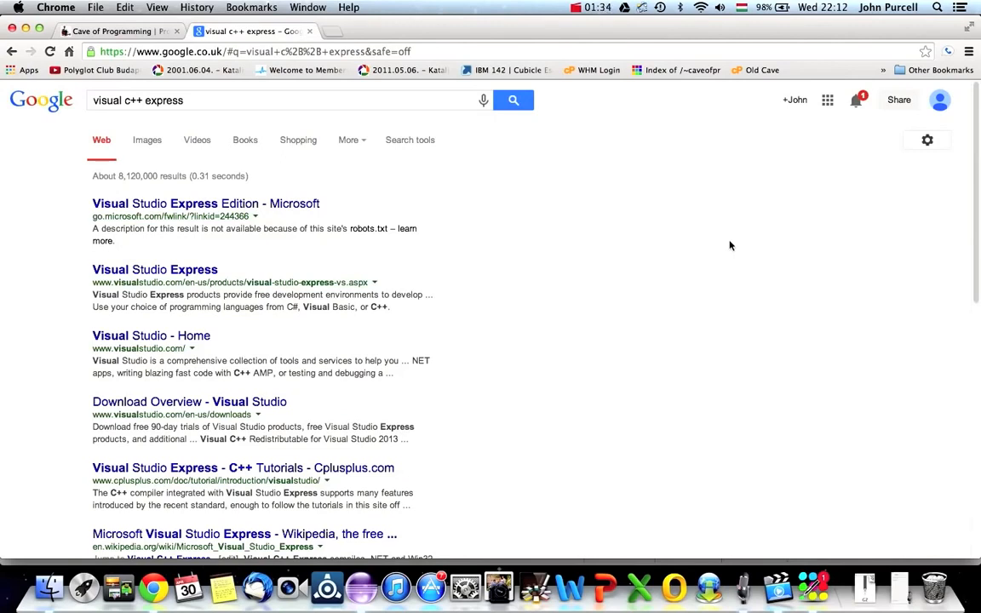
click(194, 99)
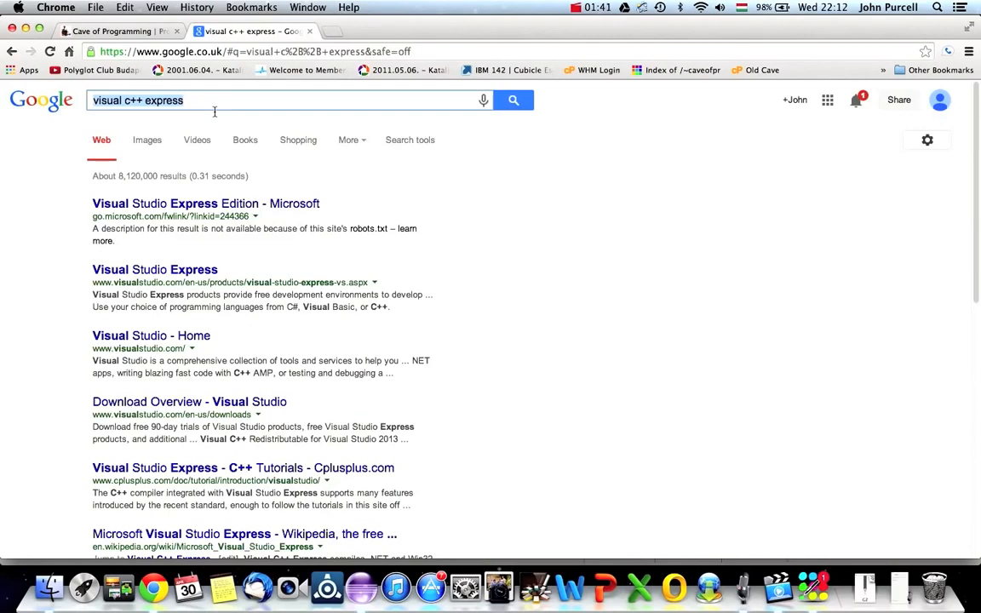
- Search Google for "codeblocks" and open the Code::Blocks home page
text(codeblocks)
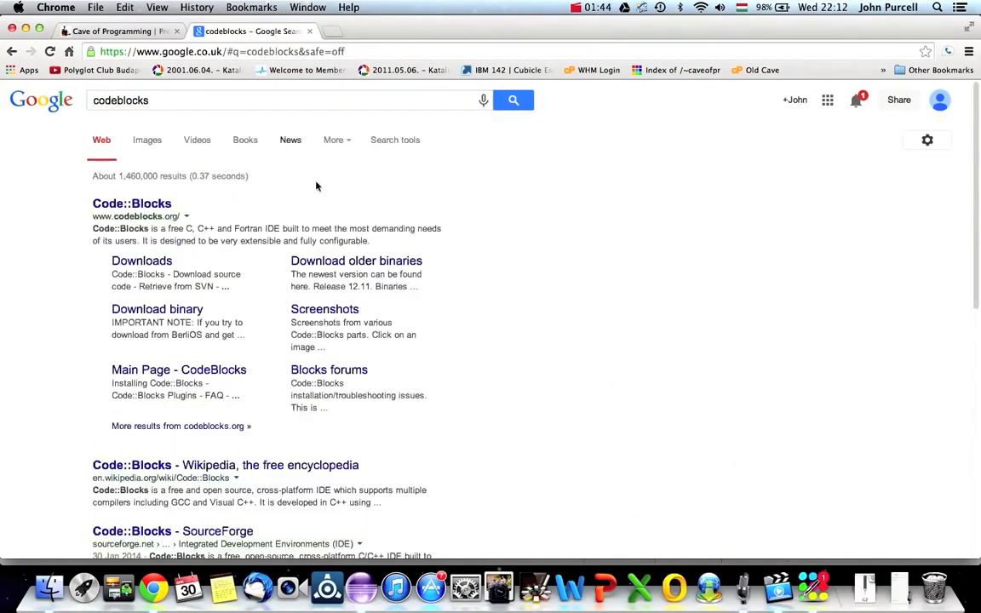
click(133, 202)
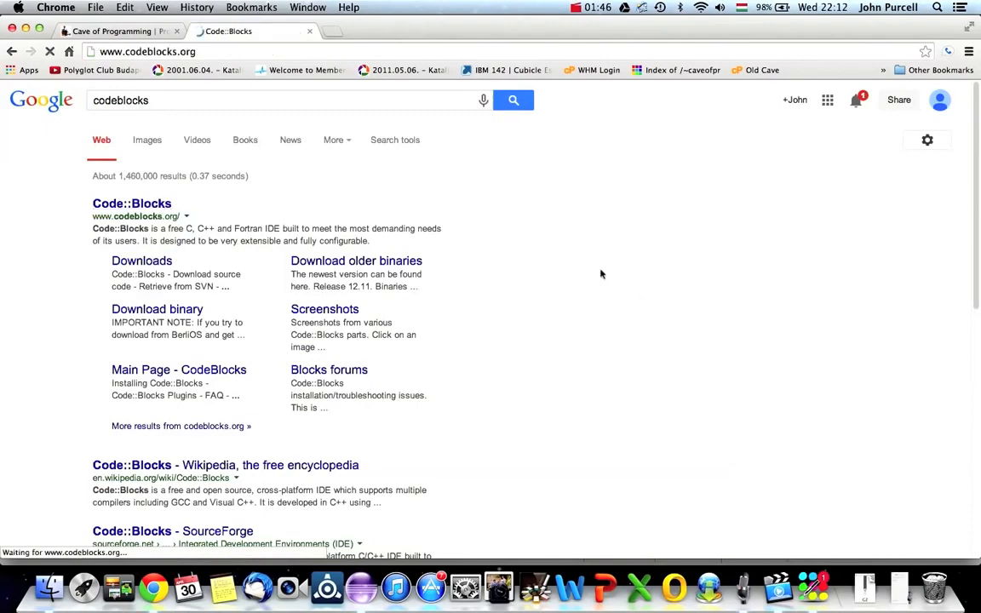
click(131, 203)
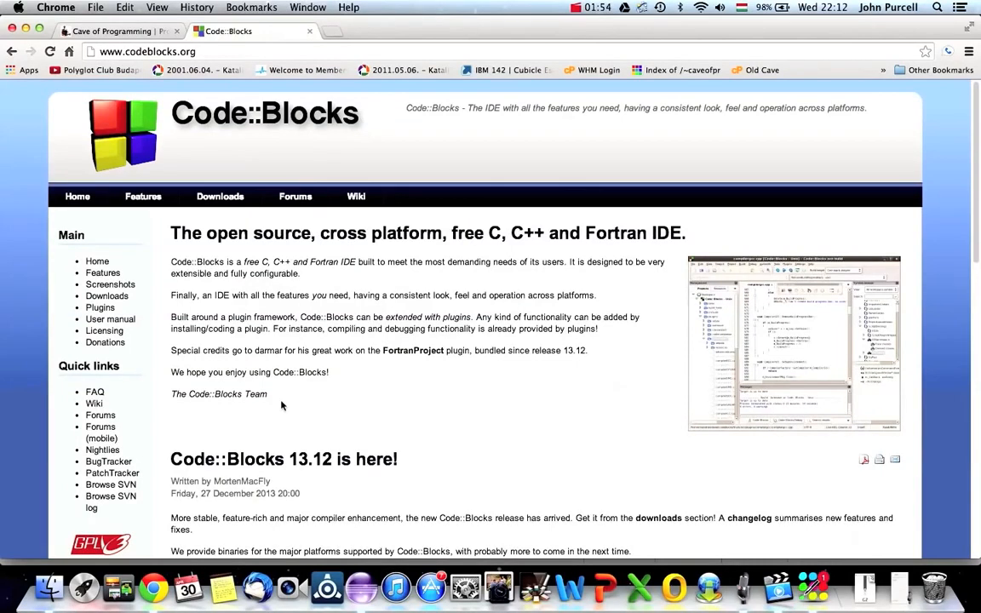
mouse_move(412, 327)
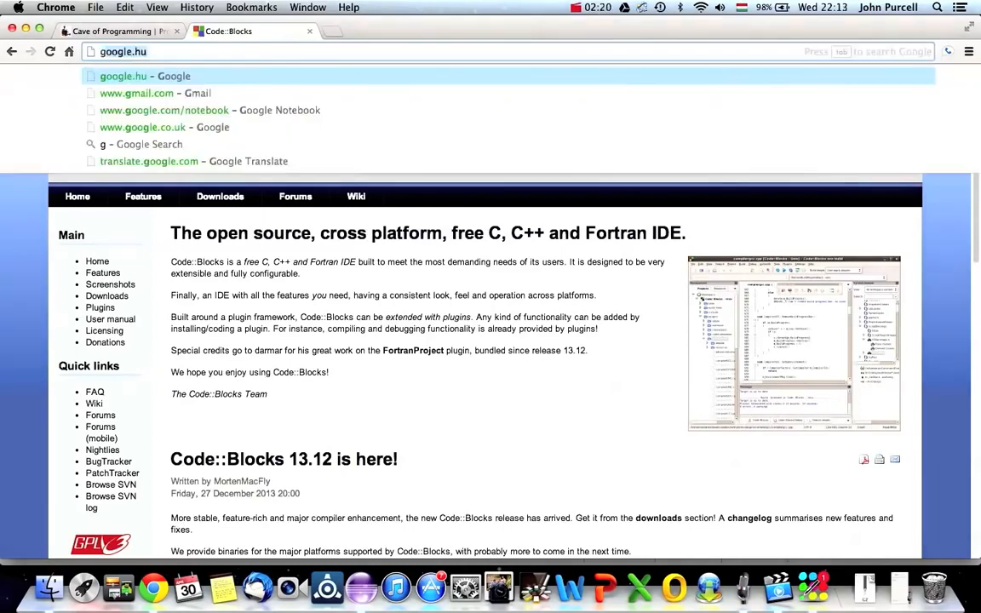
- Search "gnu c++ compiler mac" and open the guide on installing compilers on a Mac
text(gnu c++ compiler mac)
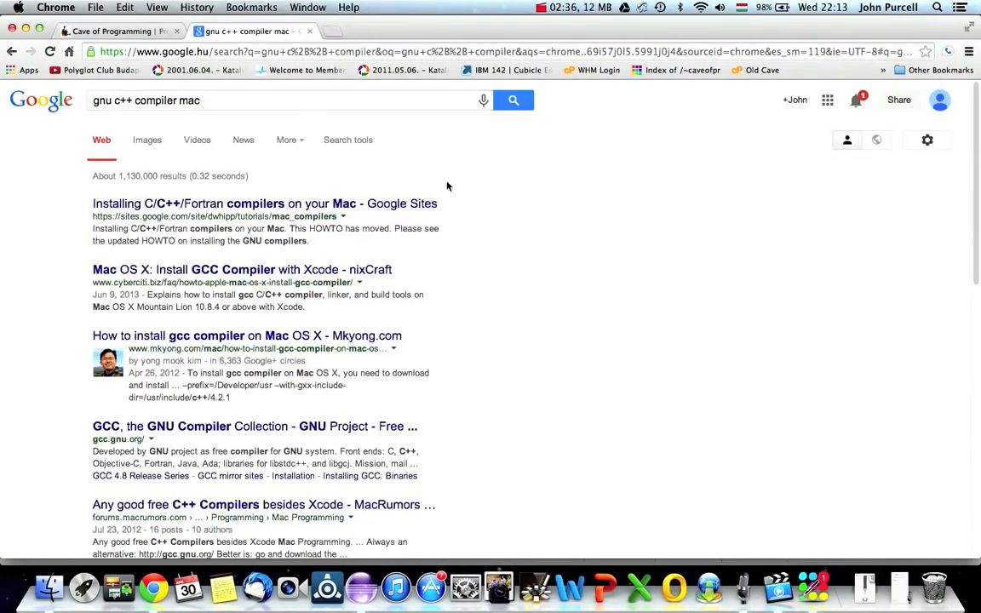
mouse_move(219, 208)
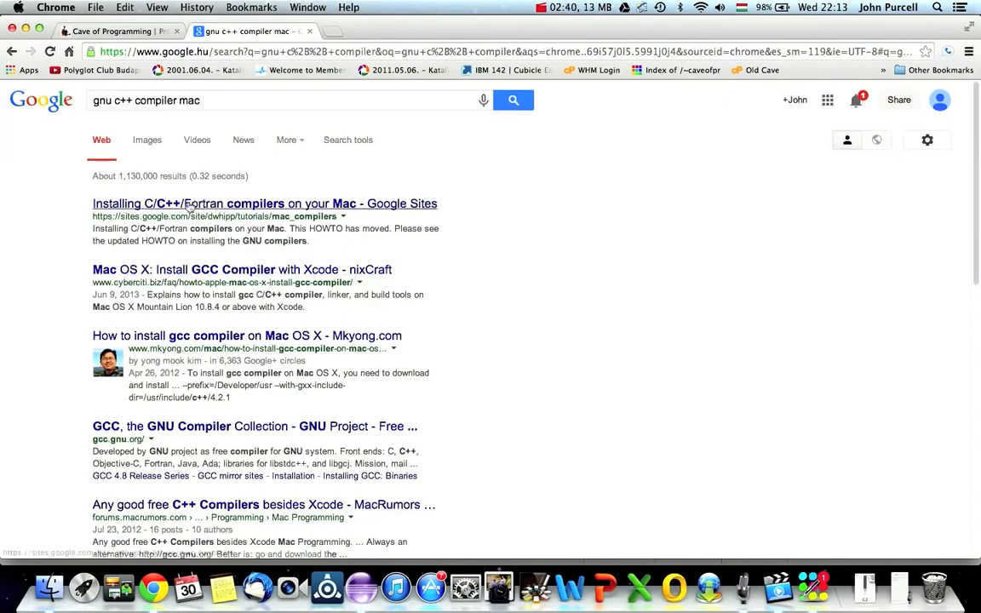
click(264, 204)
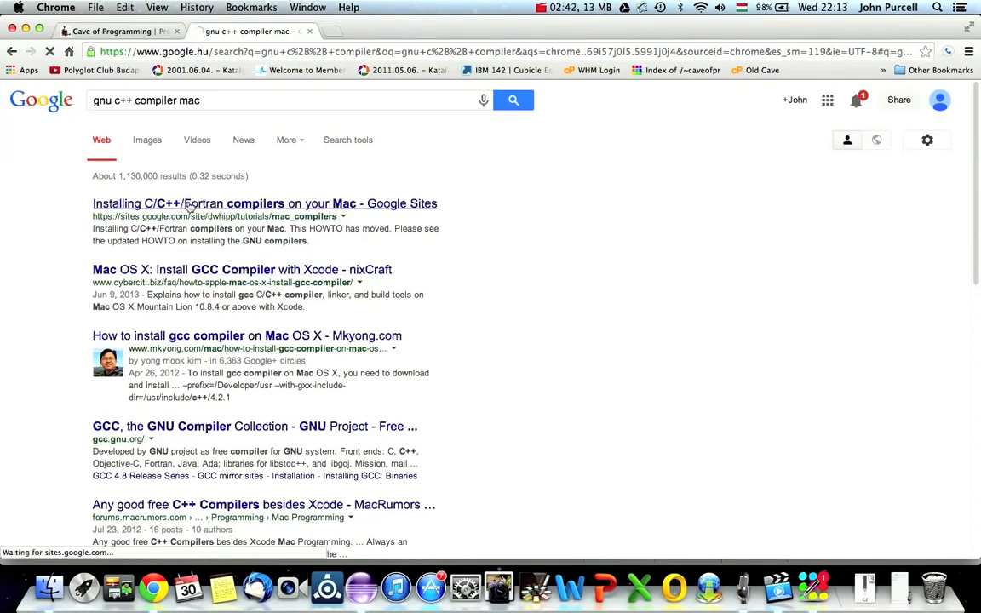
click(264, 203)
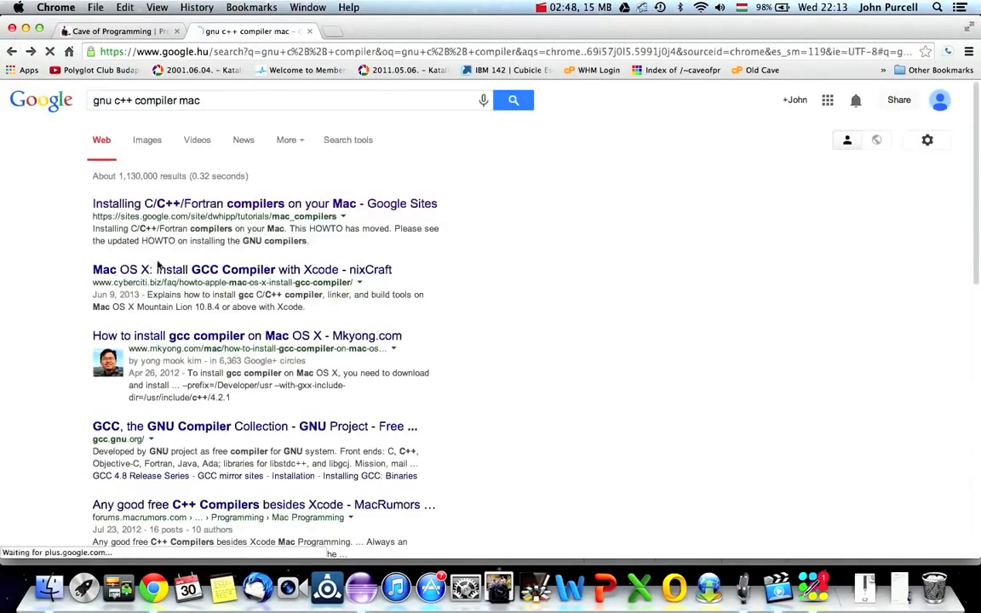
- Open the nixCraft guide to installing GCC with Xcode, then search "g++" in a new tab
click(242, 269)
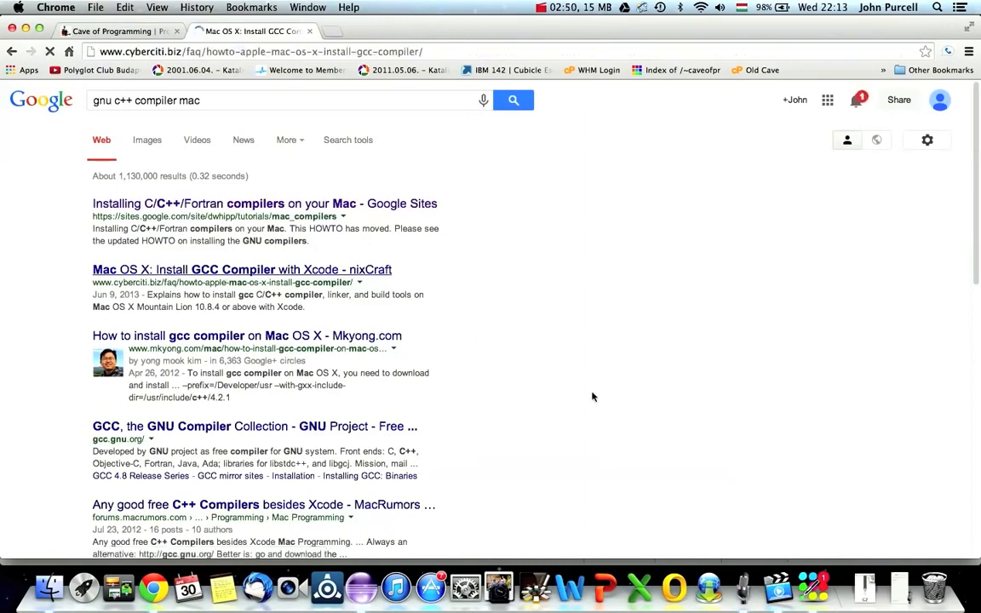
click(242, 269)
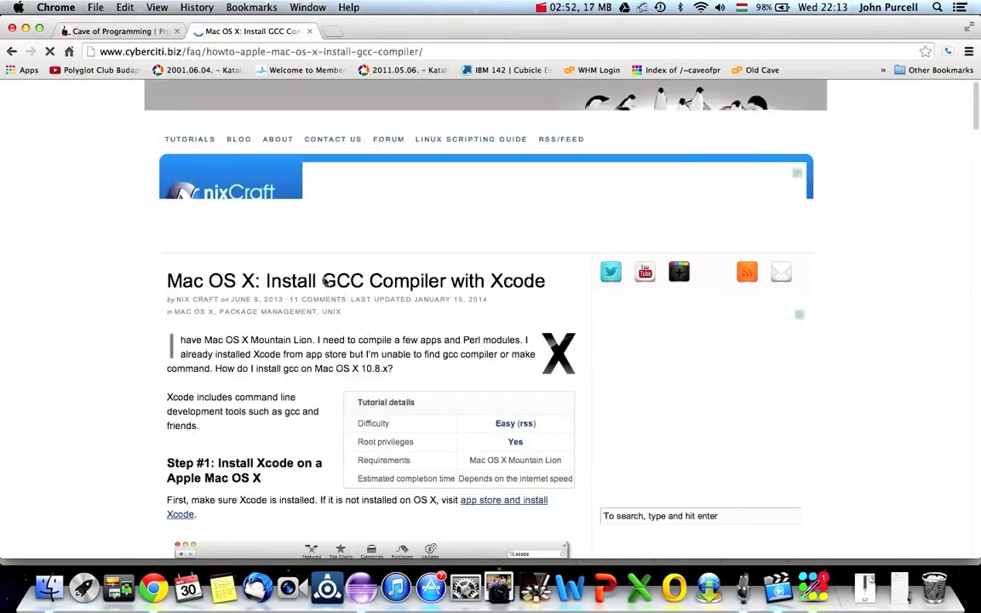
double_click(345, 280)
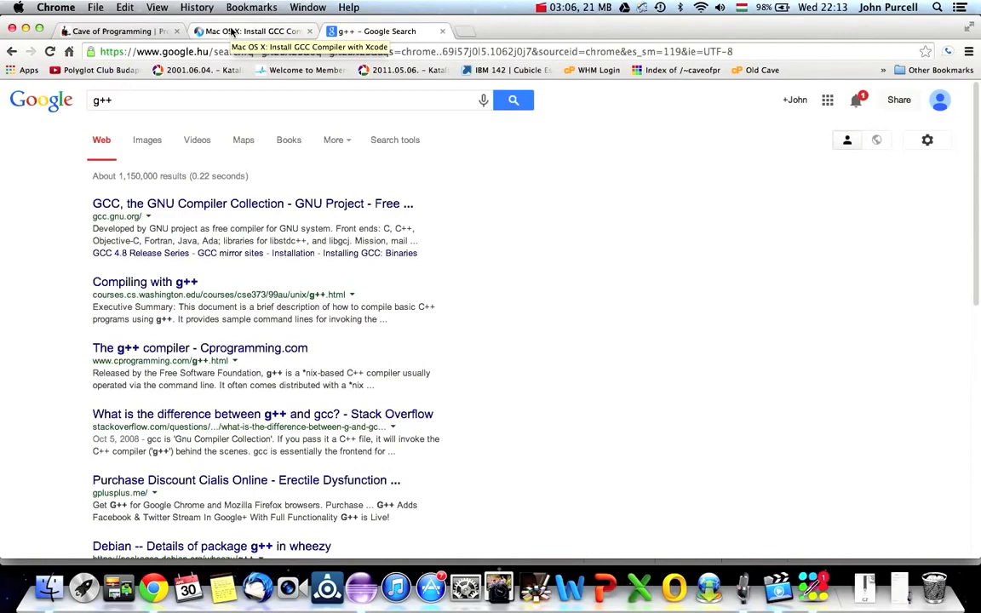
click(252, 31)
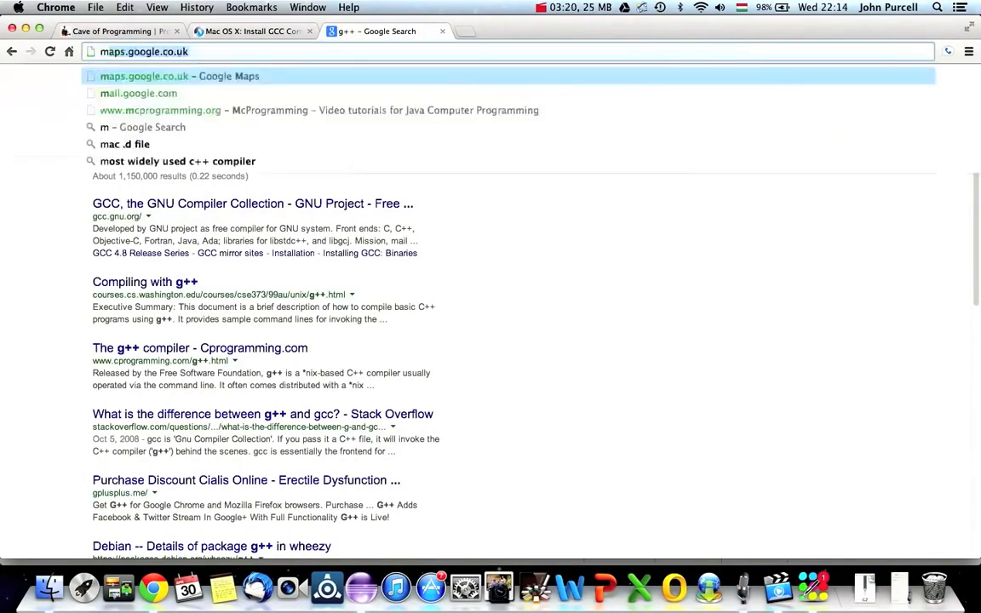
- Search Google for "mingw", open the MinGW.org home page and start a new tab
text(mingw&oq=mingw&aqs=chrome..69i57j0l5.2151j0j9&sourceid=chrome&es_sm=119&ie=UTF-8)
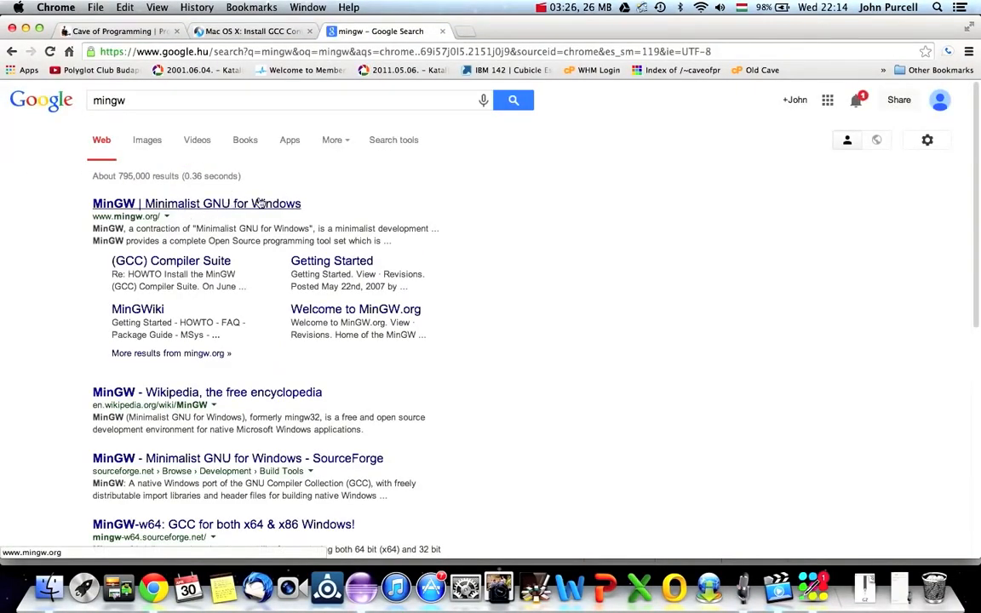
click(197, 205)
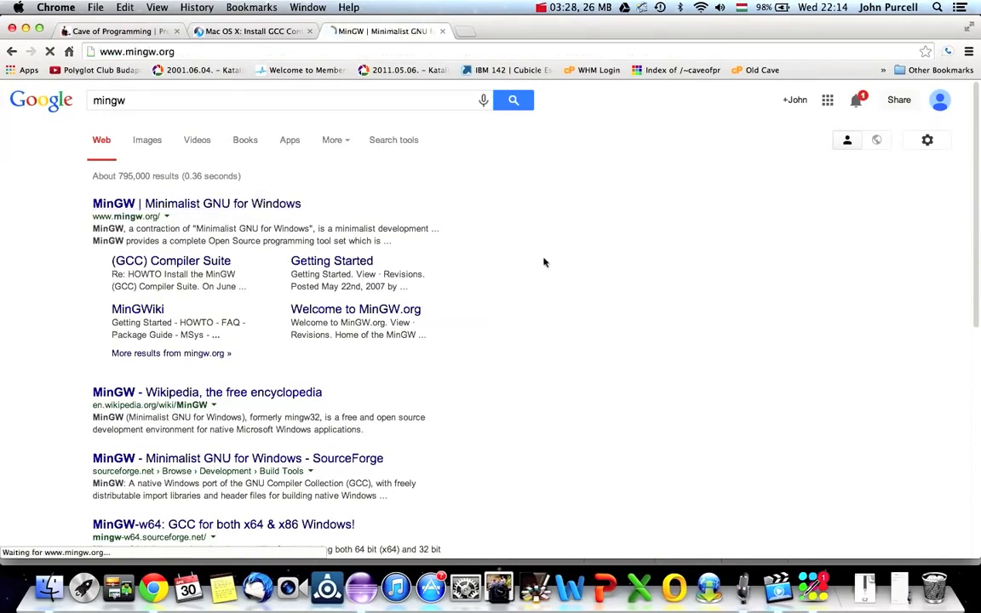
click(198, 203)
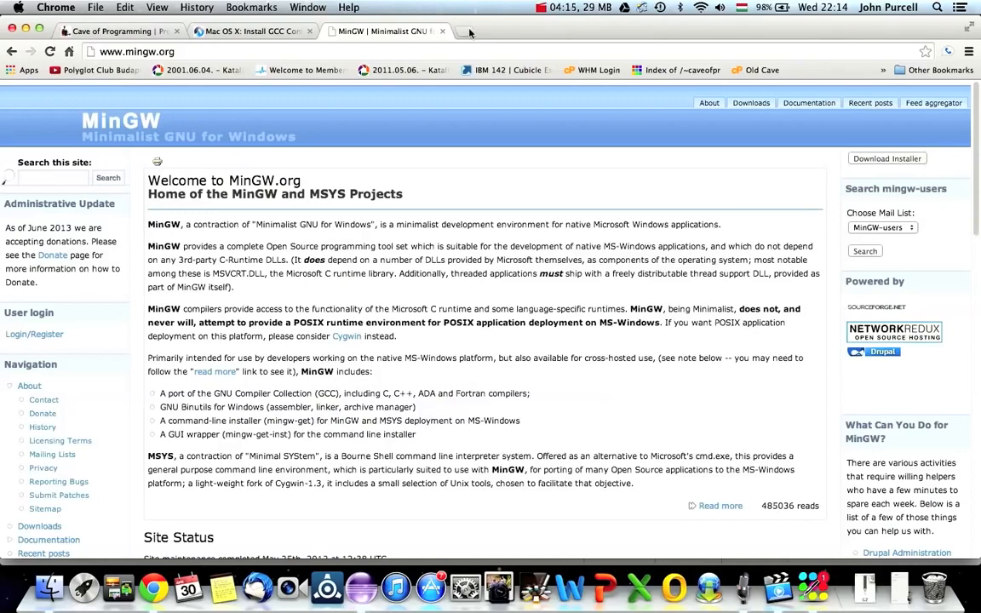
click(457, 31)
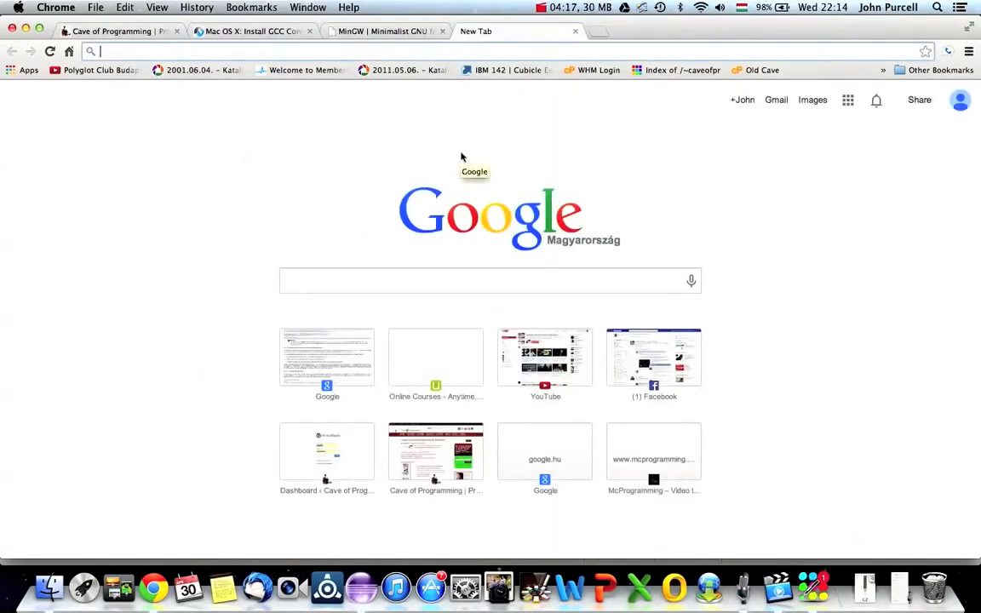
- Search "eclipse c++ development tools cdt", open the CDT project page and read its overview
text(eclipse c++ development tools cdt)
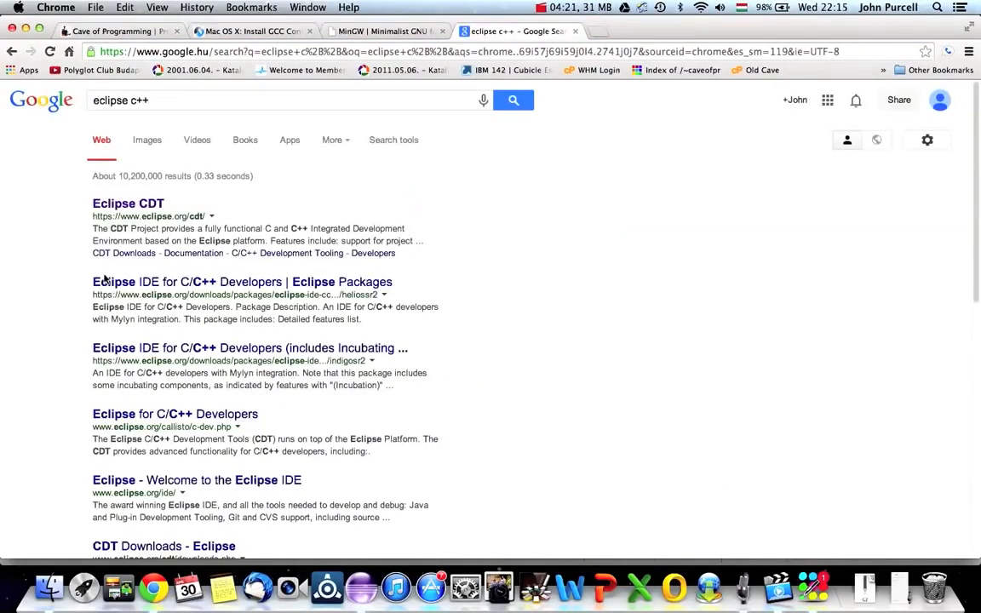
mouse_move(128, 203)
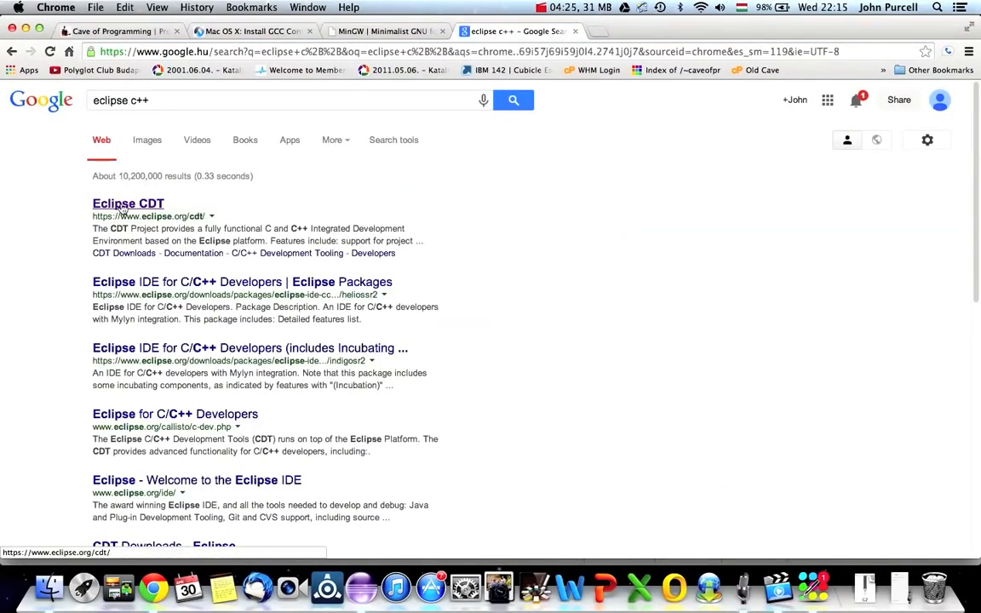
click(128, 204)
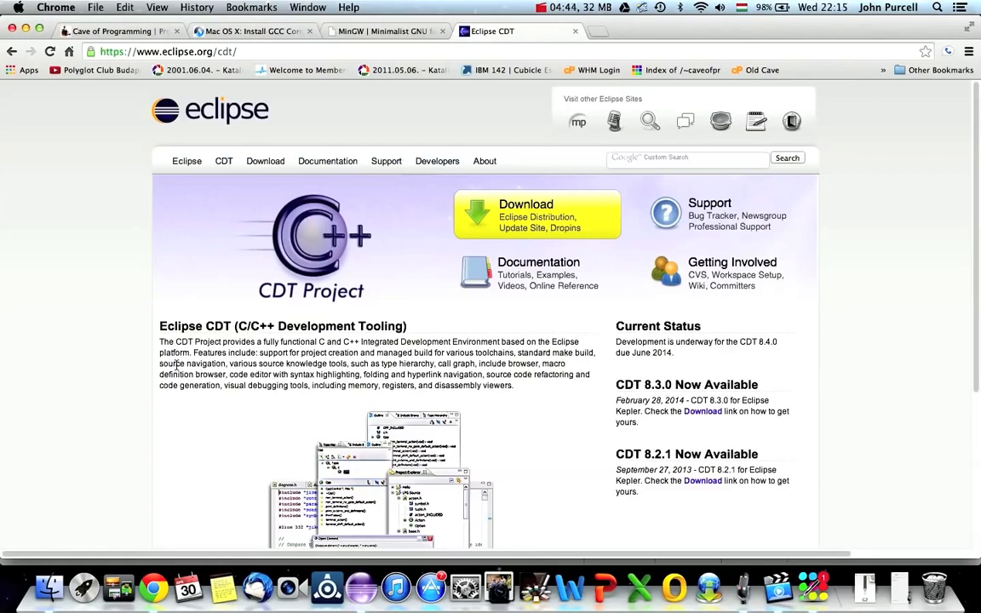
scroll(down, 3)
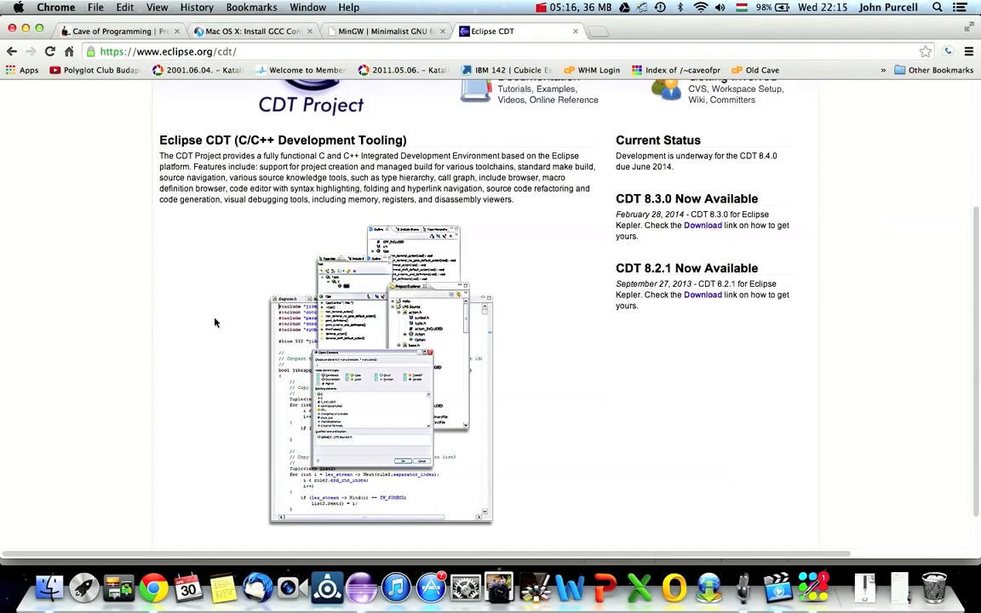
scroll(up, 3)
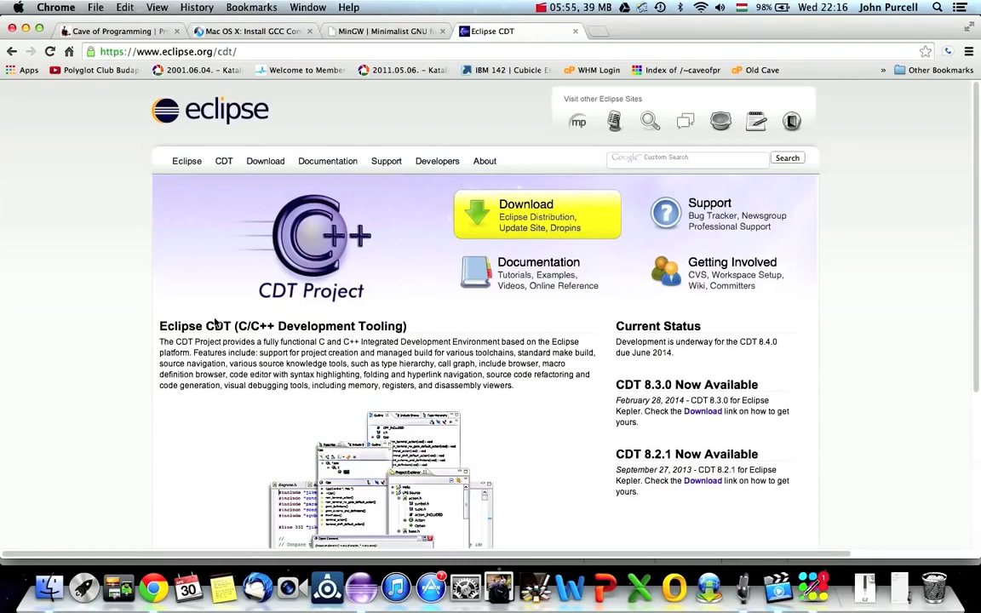
mouse_move(327, 586)
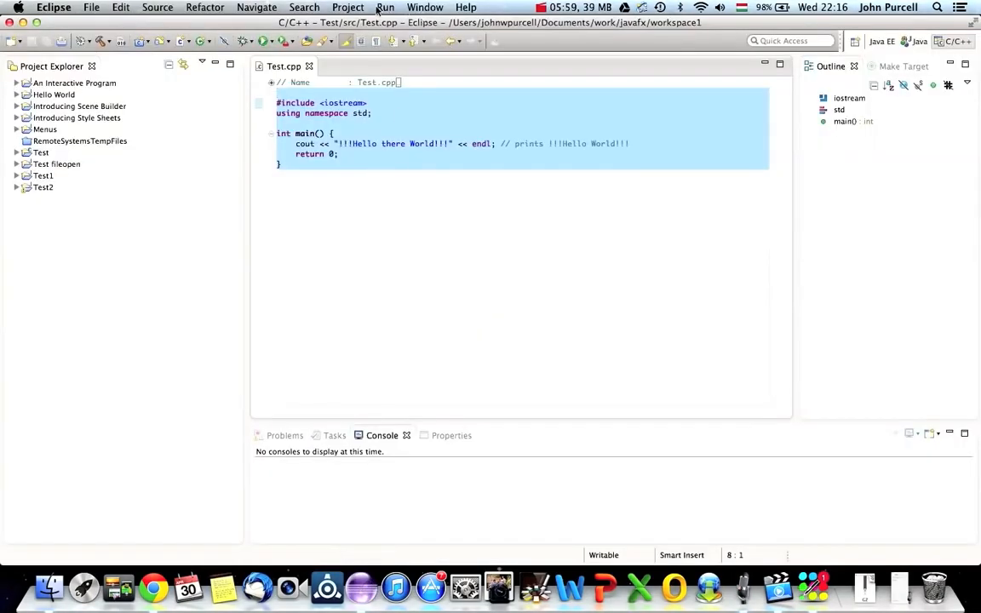
- Open the Eclipse Marketplace from the Help menu
click(426, 7)
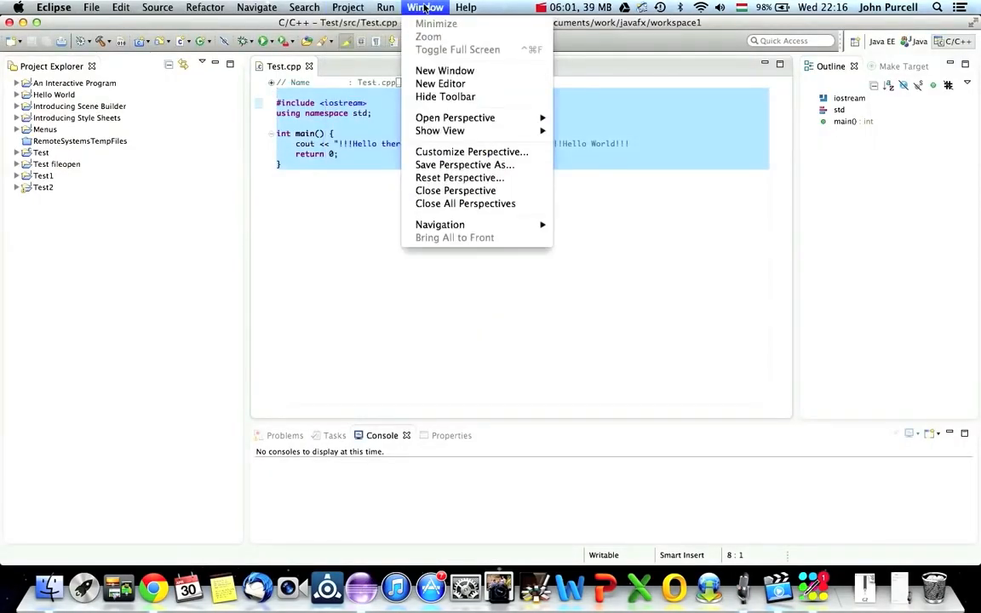
click(466, 7)
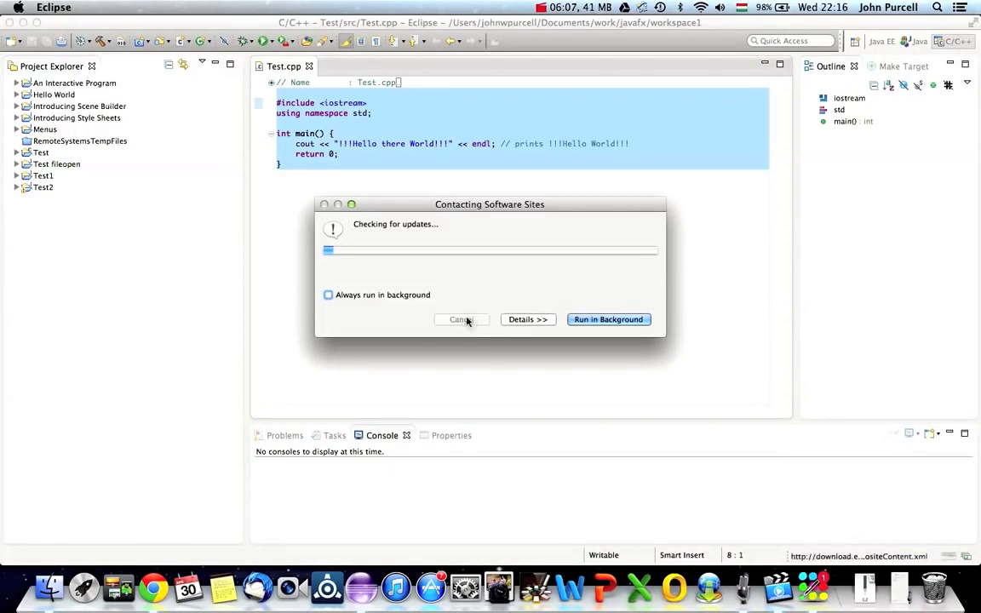
click(467, 7)
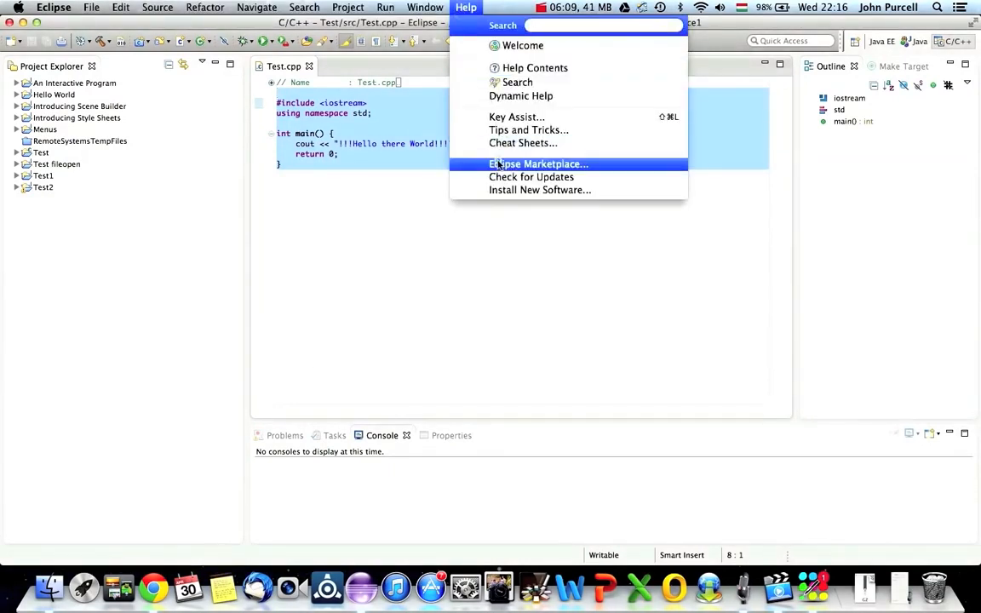
click(538, 164)
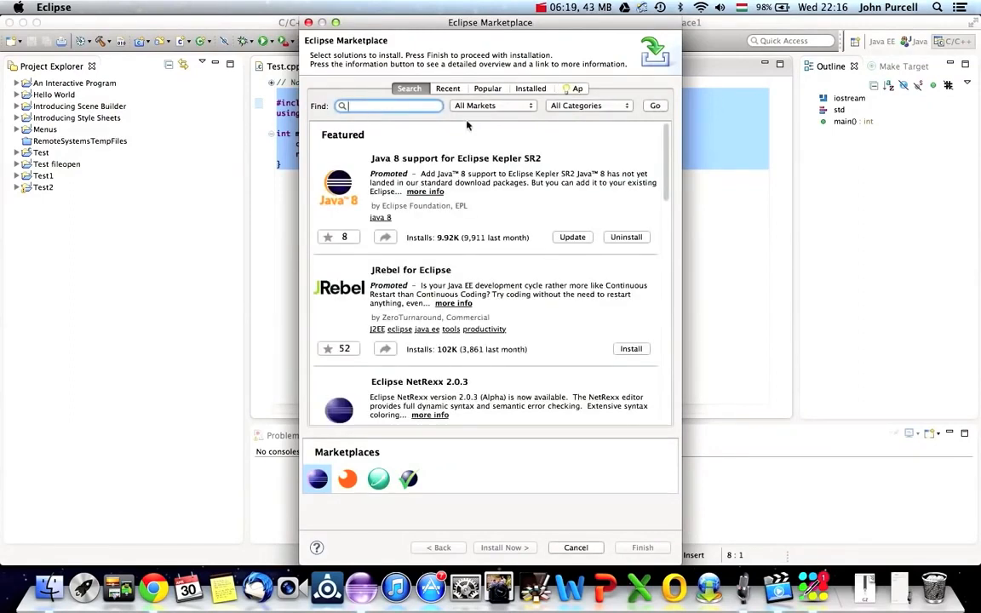
- Run a Marketplace search for "cdt", then switch back to the CDT web page
text(cdt)
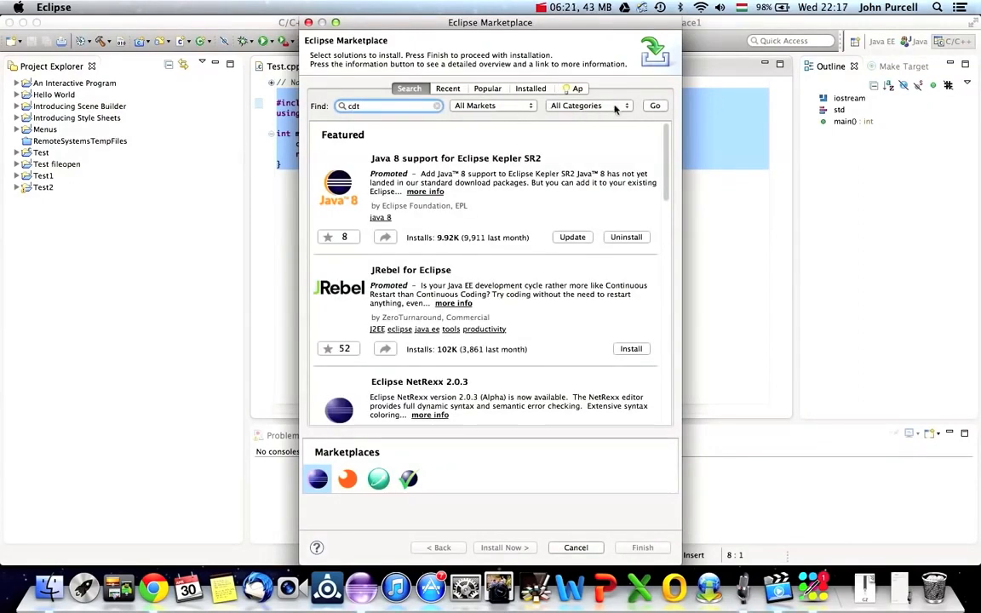
click(654, 105)
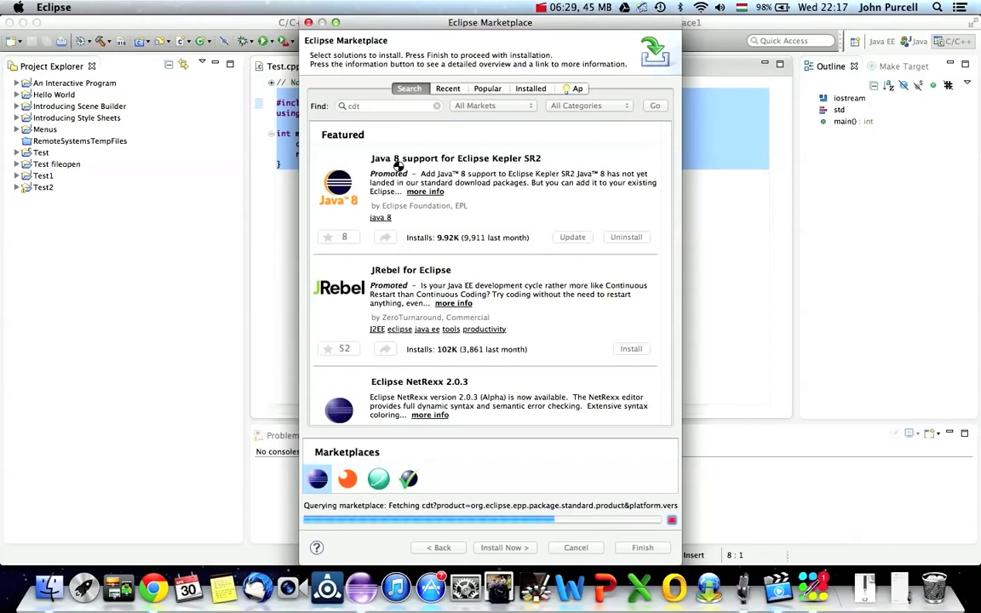
mouse_move(153, 586)
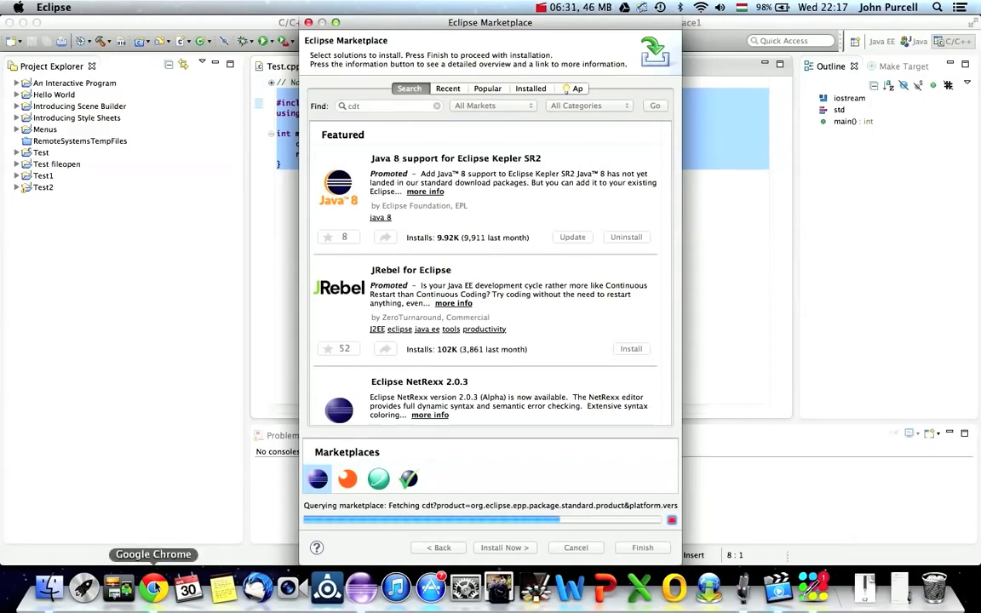
click(153, 587)
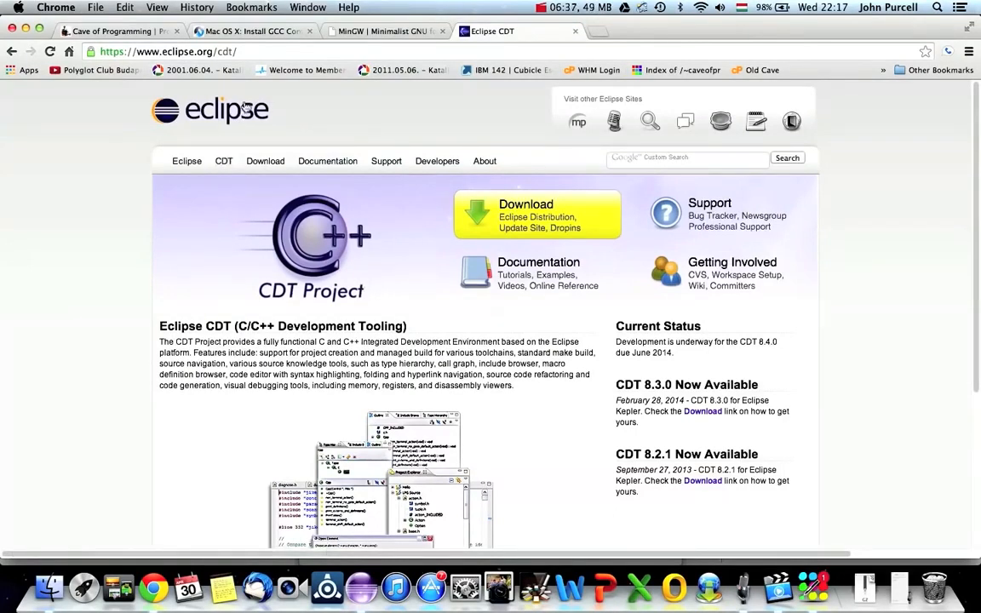
mouse_move(347, 118)
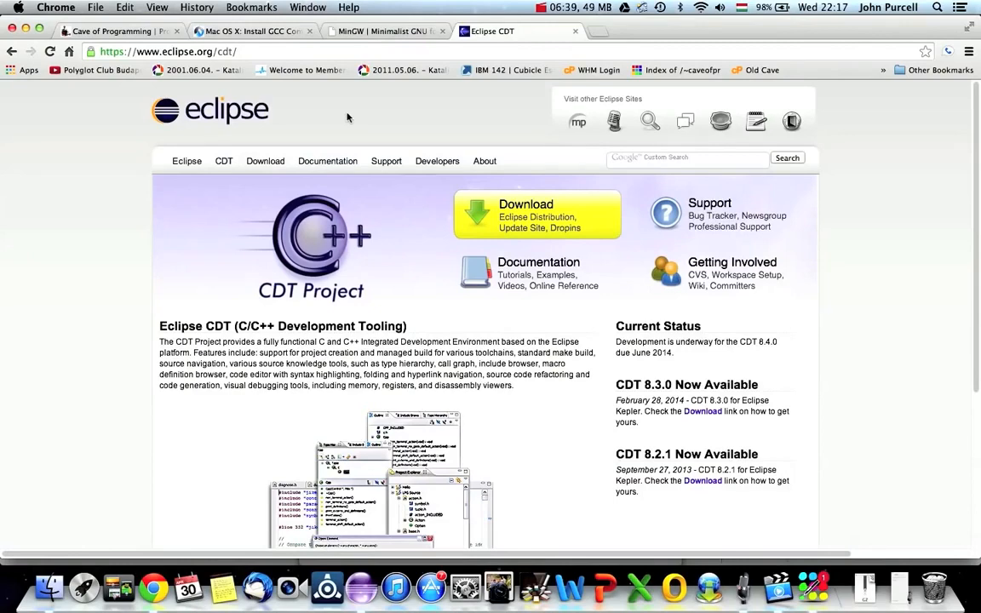
mouse_move(518, 184)
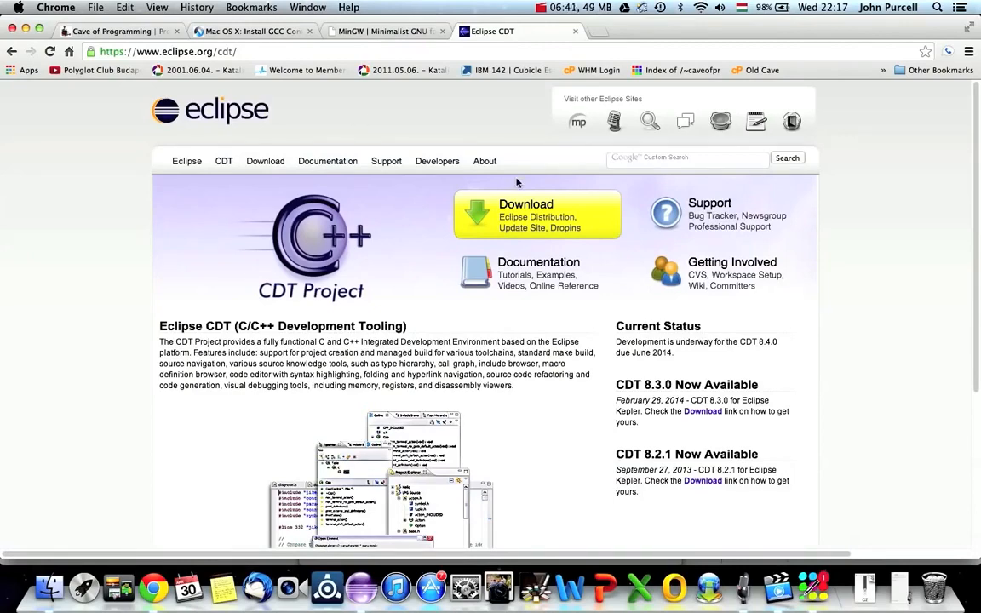
- Open the CDT Downloads page, then switch back to the Eclipse workspace
click(525, 204)
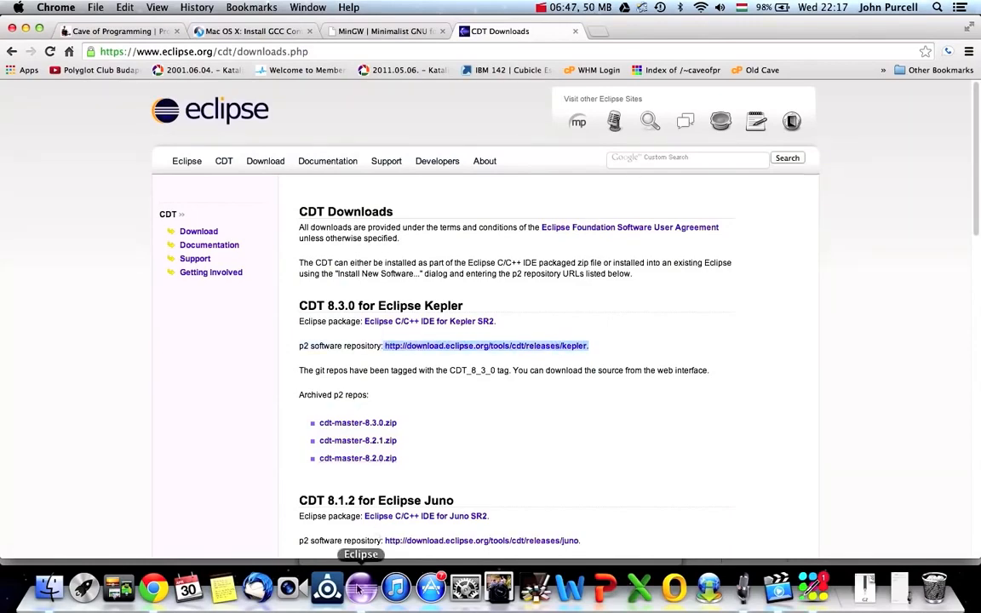
click(361, 586)
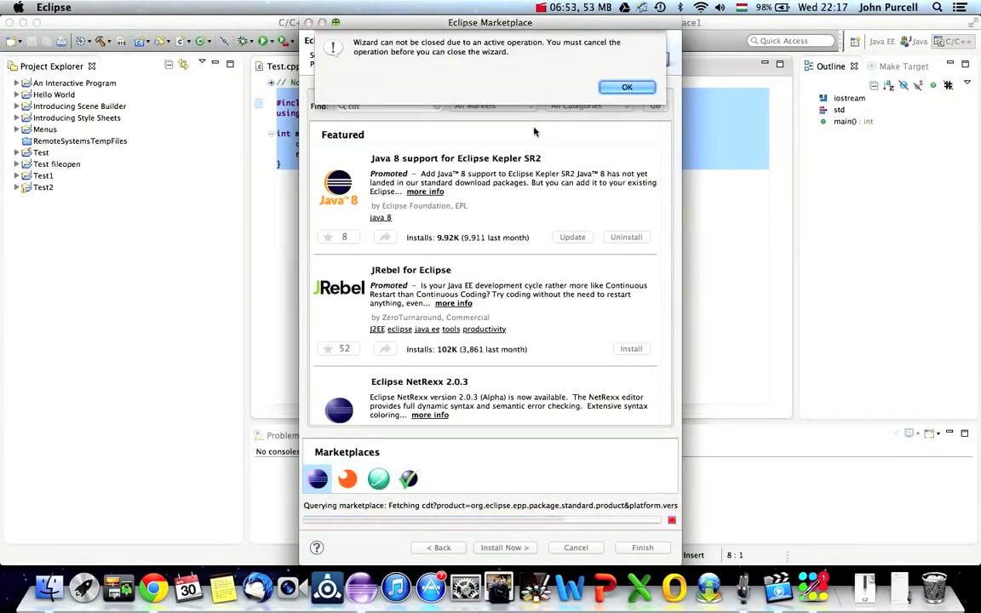
- Acknowledge the cannot-close warnings and move the Marketplace dialog aside while the cdt search runs
click(627, 87)
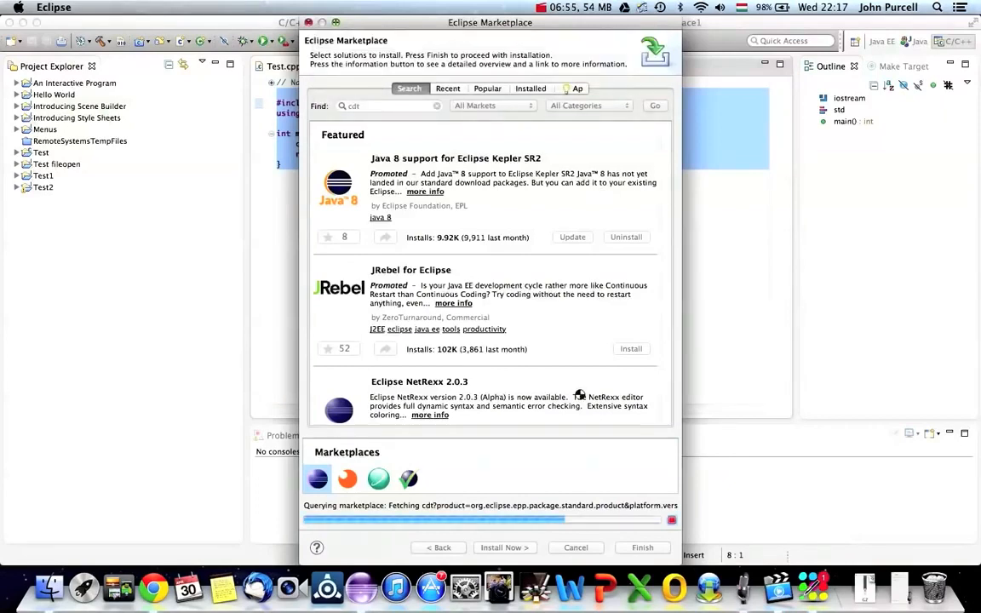
drag(490, 41, 458, 123)
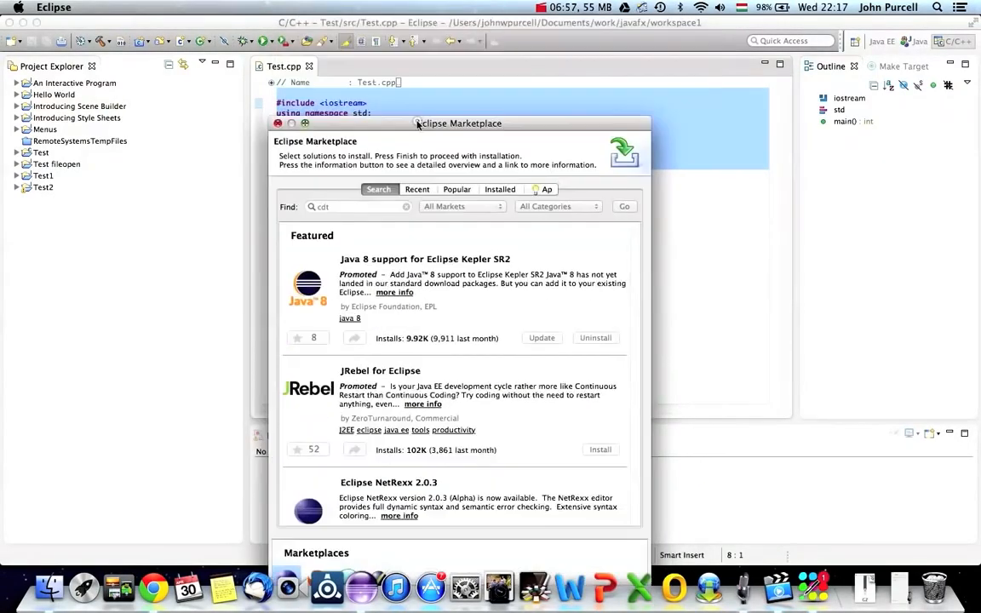
click(277, 123)
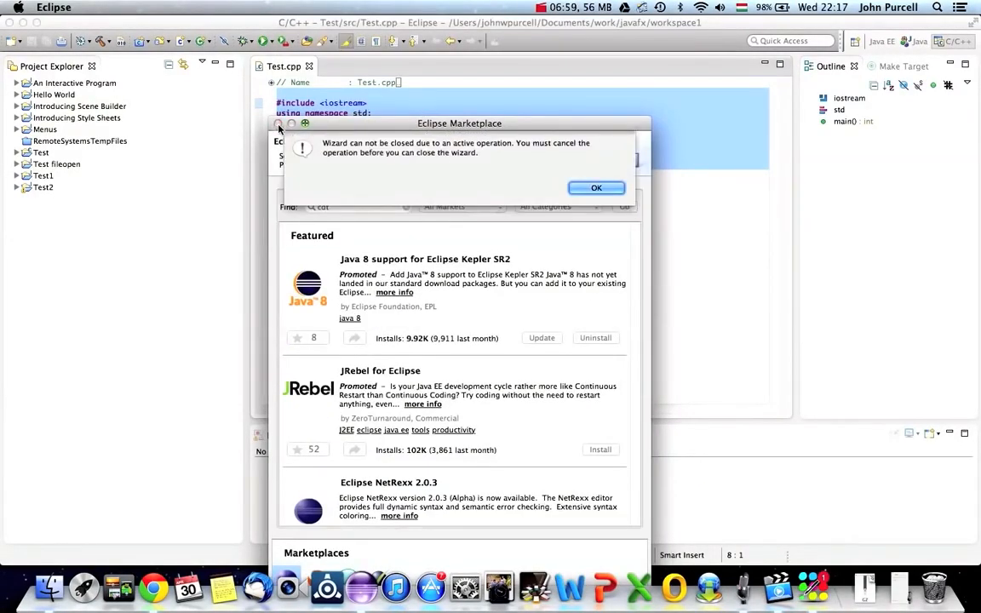
click(596, 187)
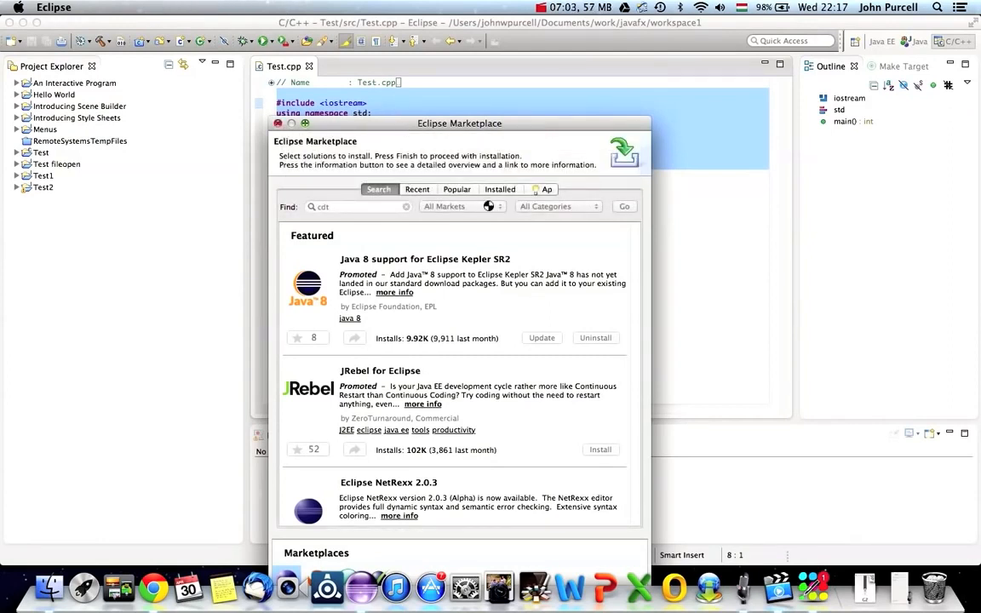
mouse_move(391, 347)
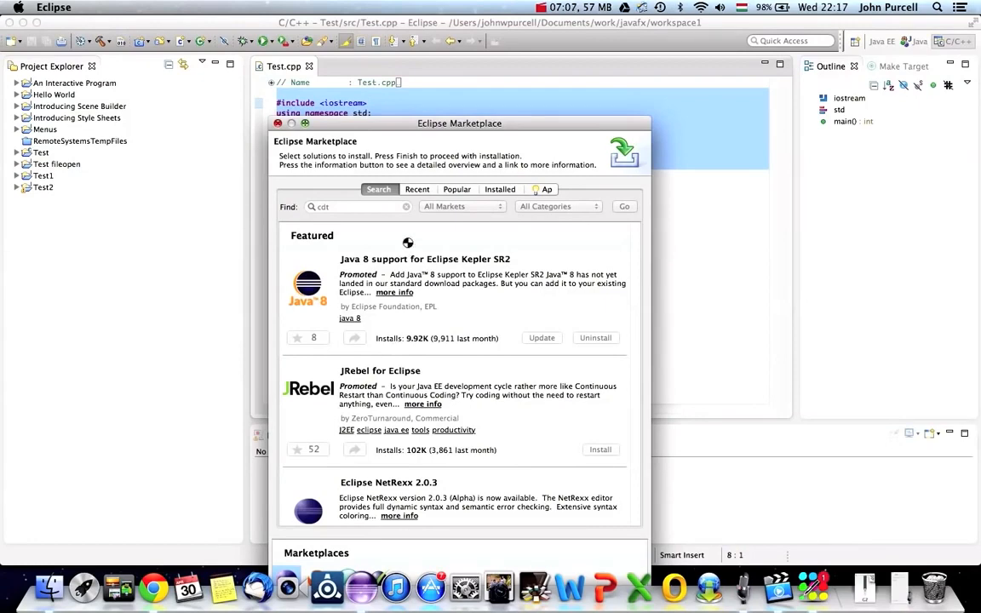
drag(460, 123, 453, 65)
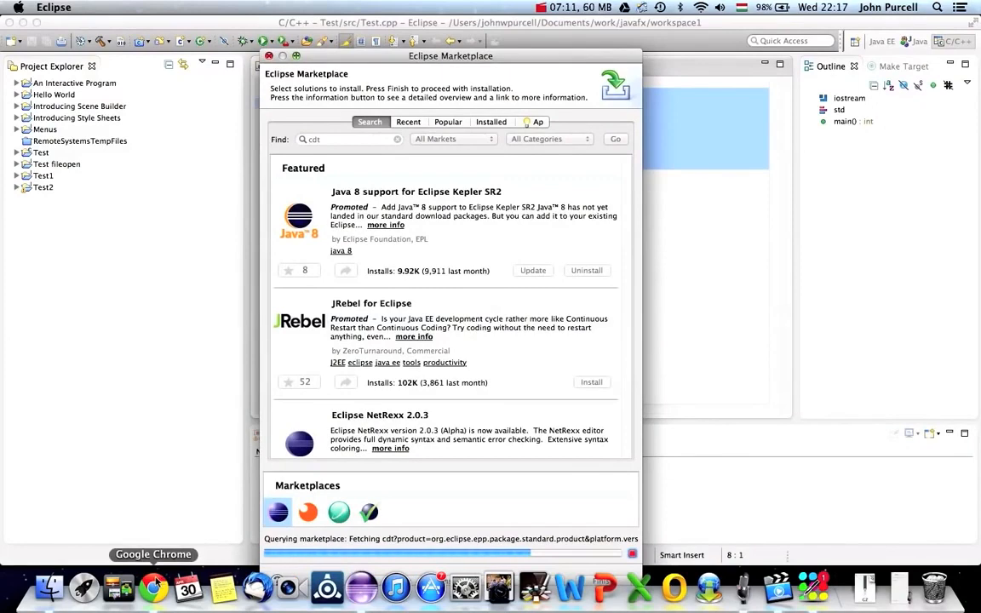
- Return to Chrome and bring up the CDT Downloads page with the Kepler repository URL
click(152, 586)
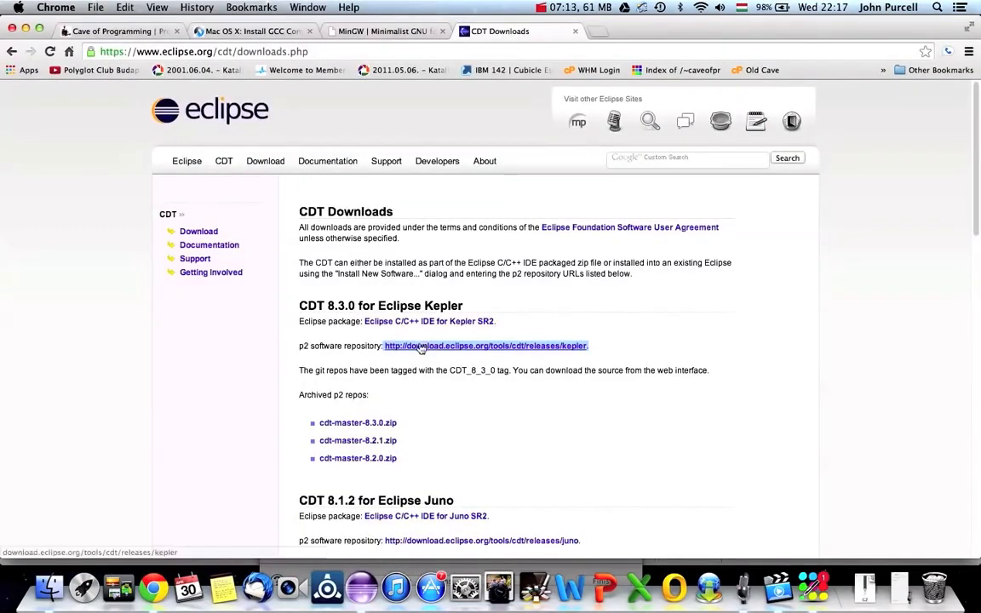
mouse_move(630, 391)
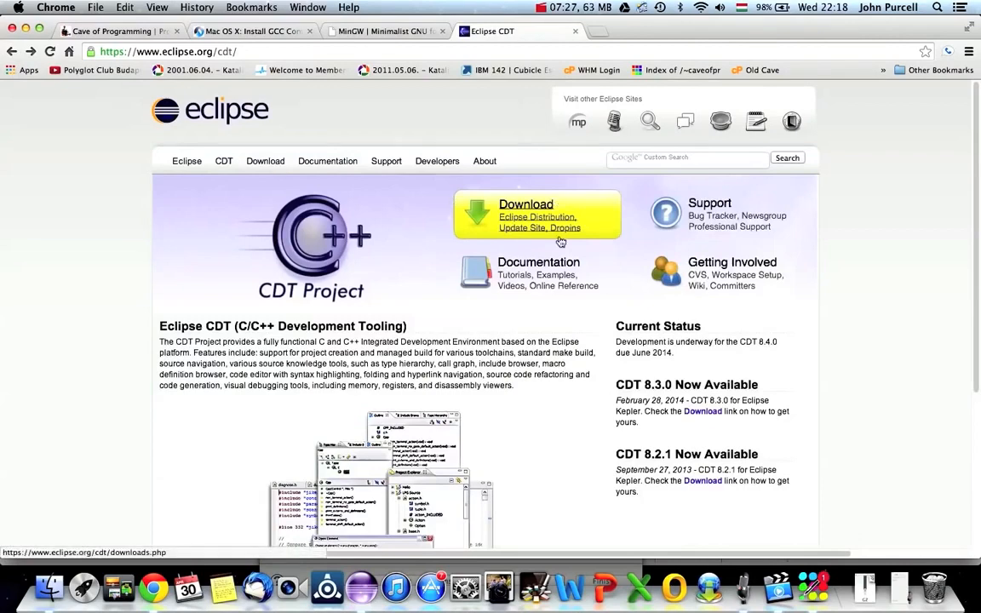
click(525, 205)
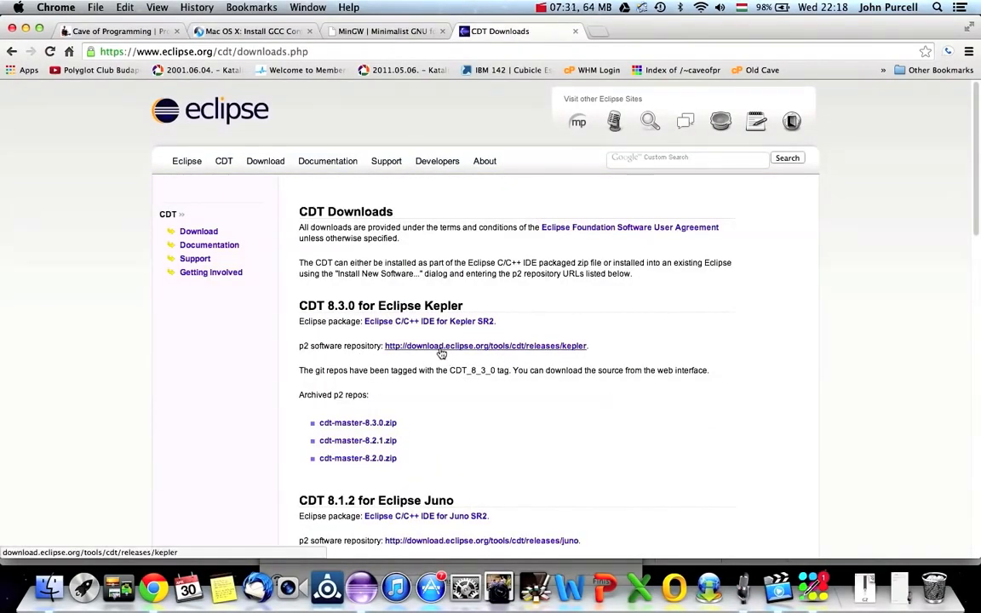
click(429, 320)
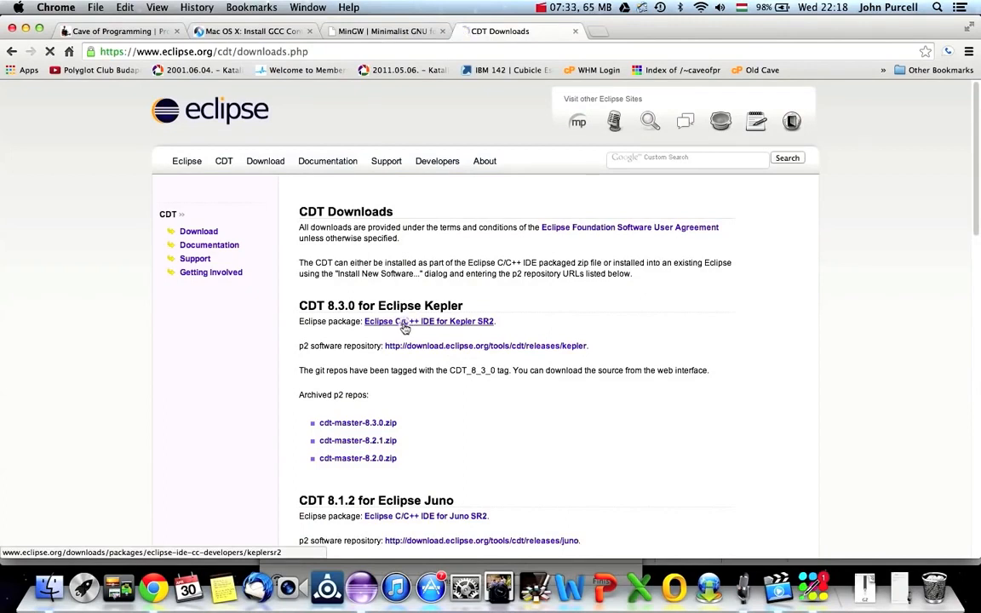
- Open the Eclipse C/C++ IDE for Kepler SR2 package page
click(429, 320)
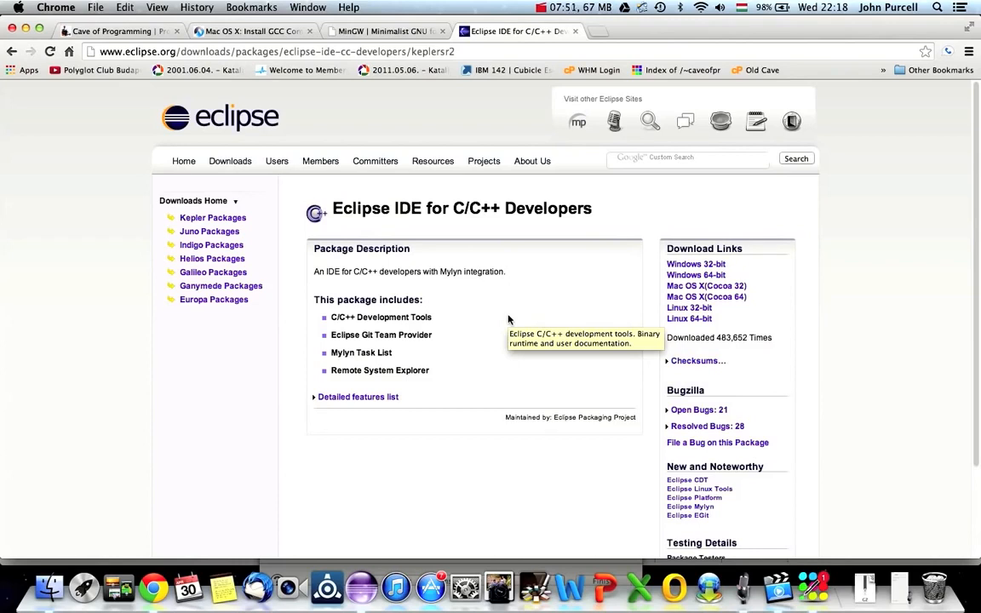
mouse_move(509, 320)
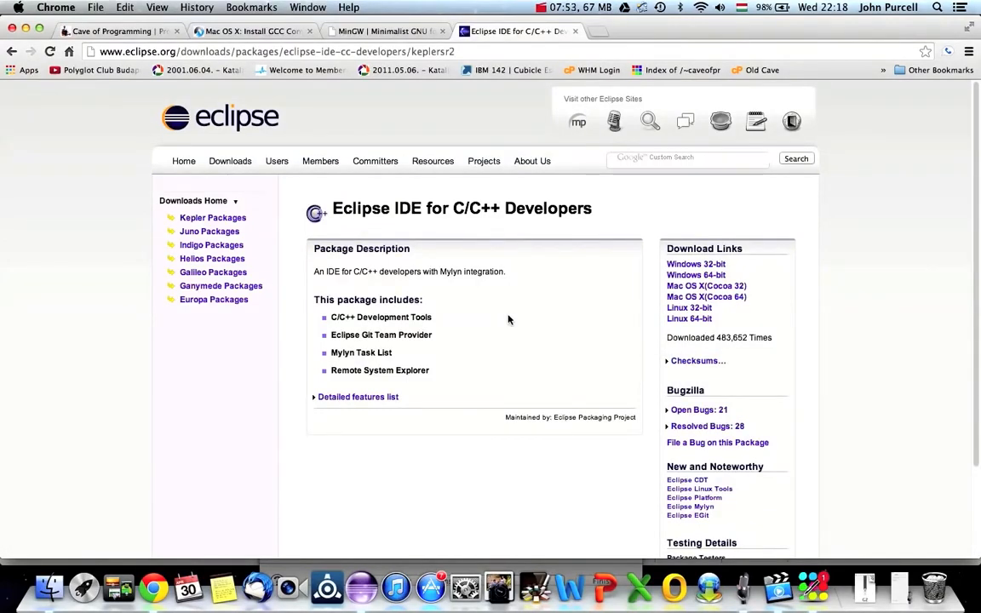